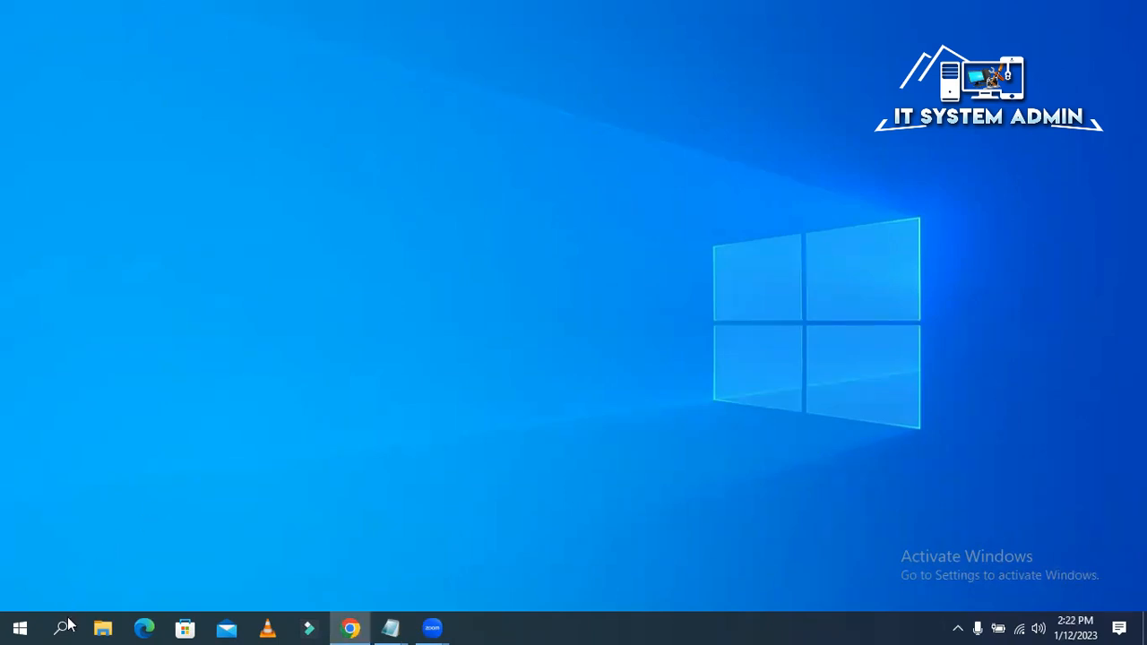
- Search for cmd and run Command Prompt as administrator
left_click(20, 628)
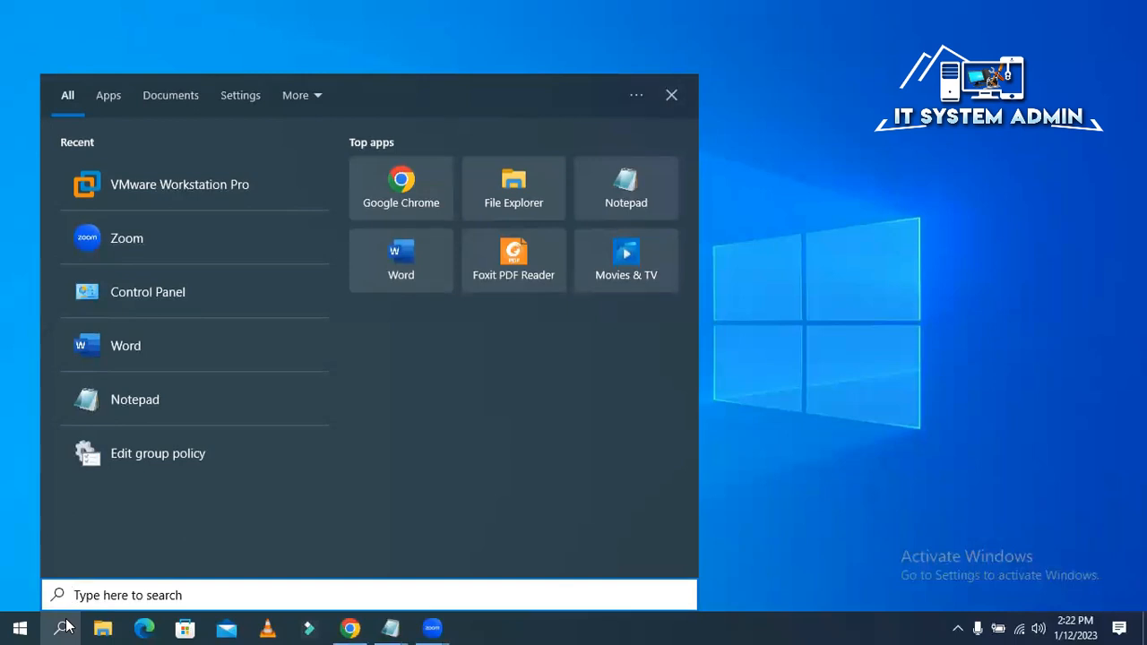
type("cmd")
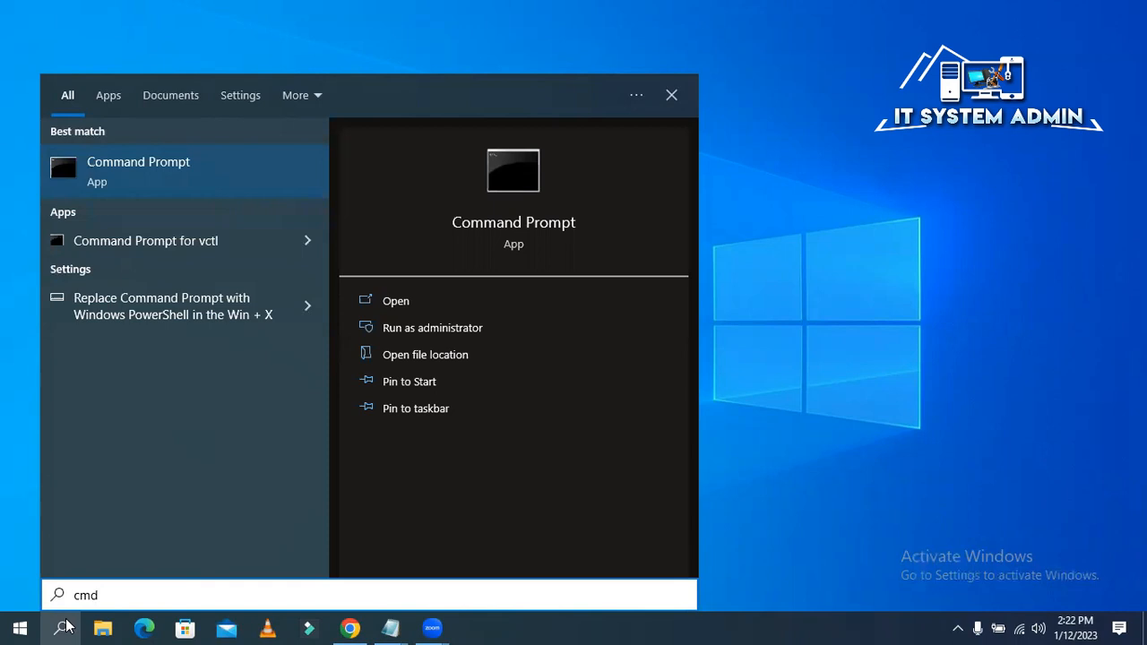
mouse_move(138, 170)
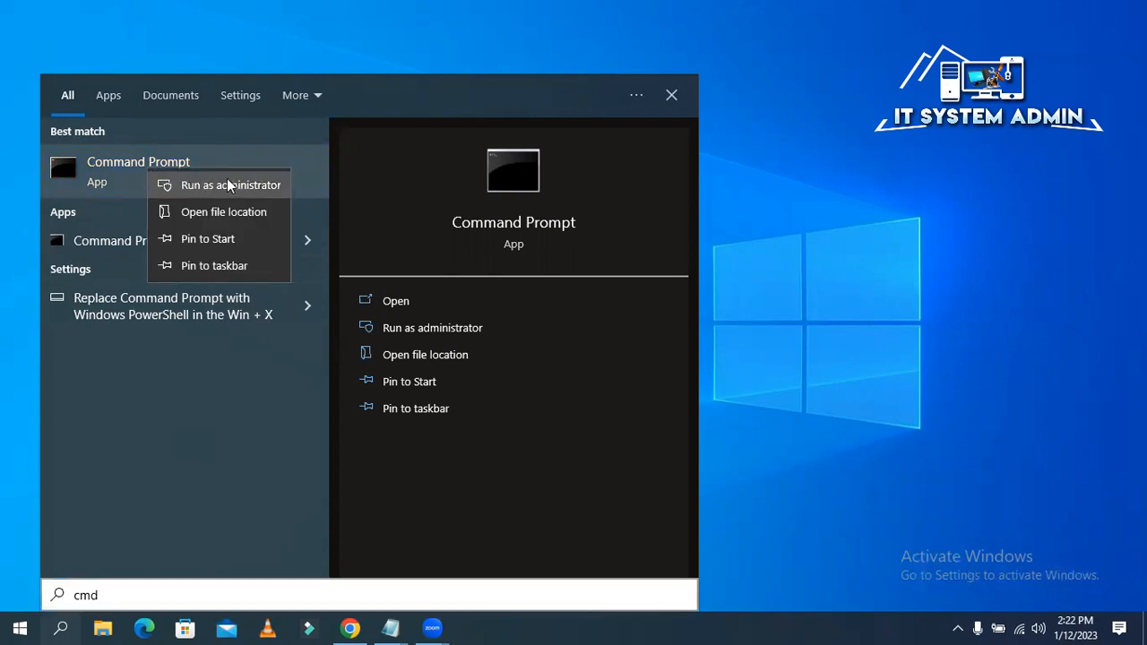
left_click(230, 185)
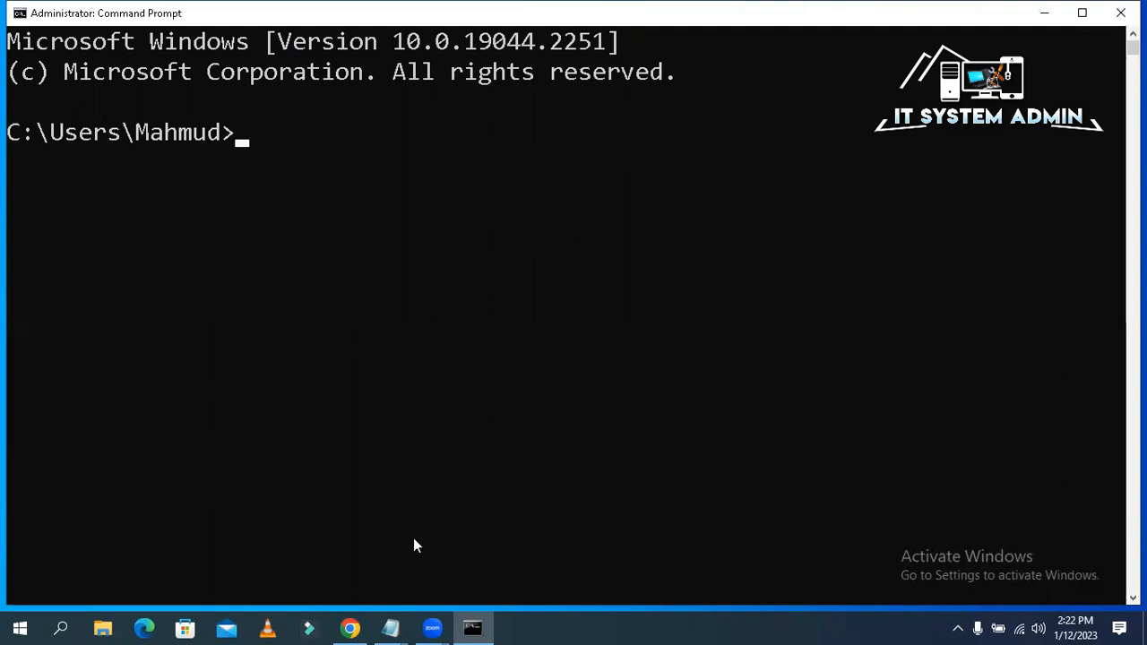
mouse_move(350, 173)
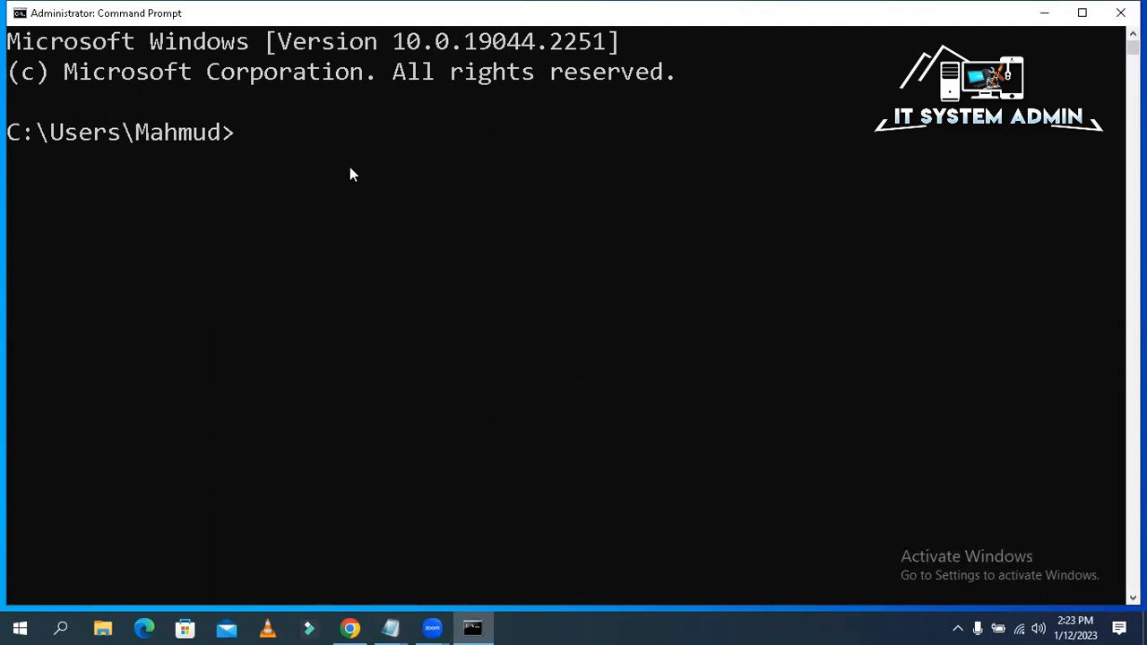
- Type 'bcdedit /set {current} safeboot network' at the elevated prompt
type("bcdedit  /set {current} safeboot network")
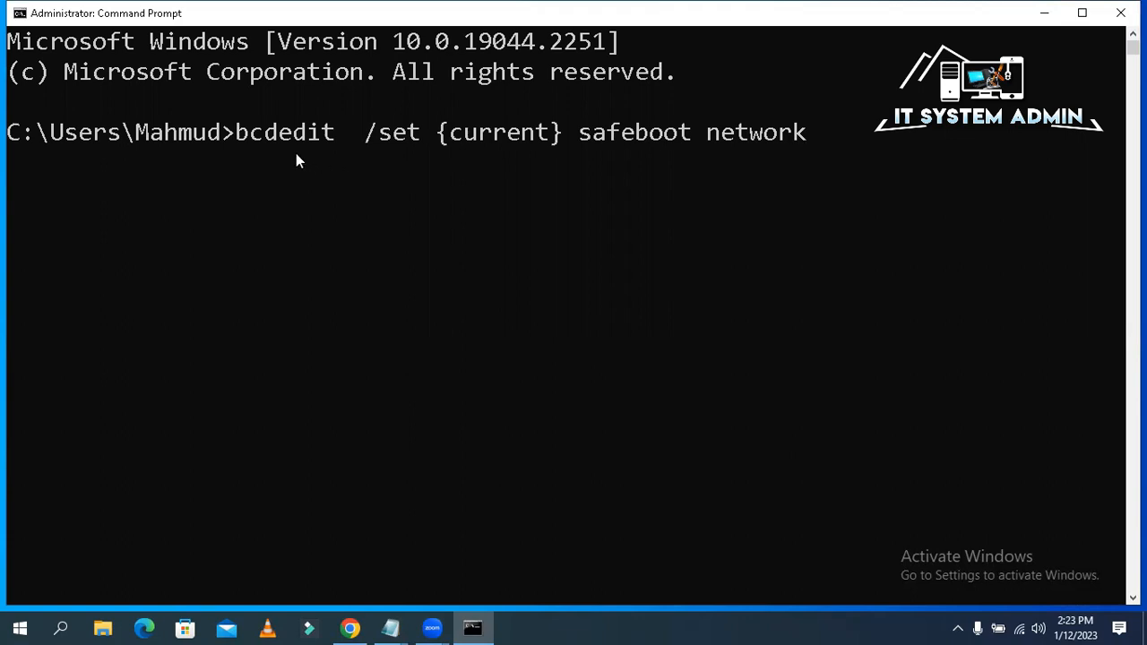
mouse_move(311, 152)
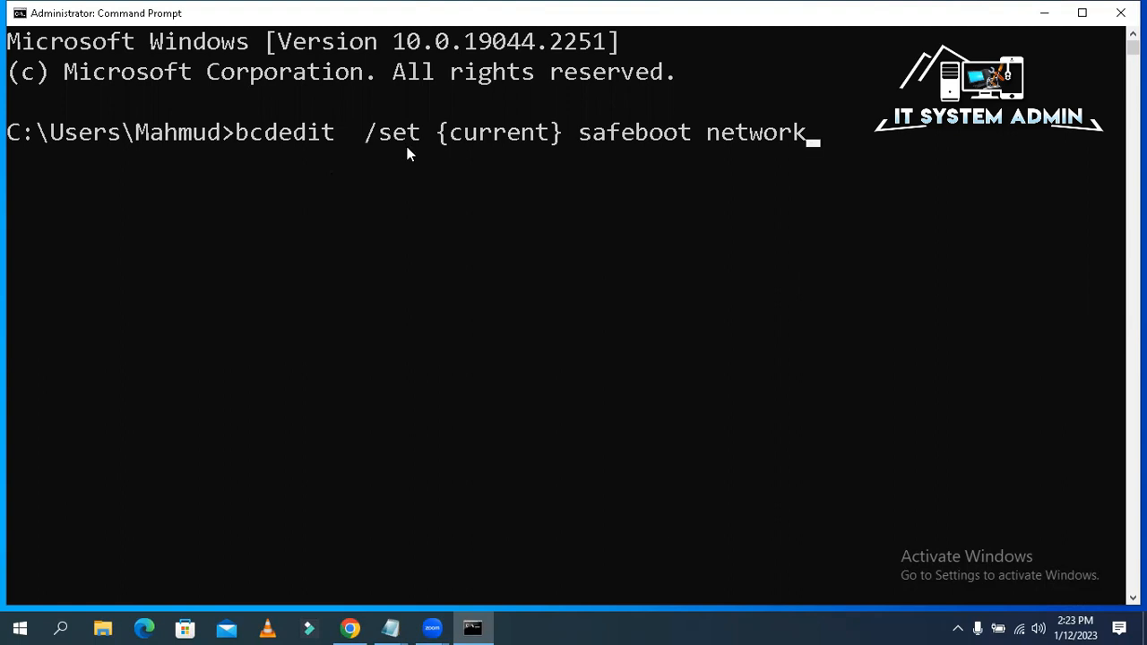
mouse_move(464, 107)
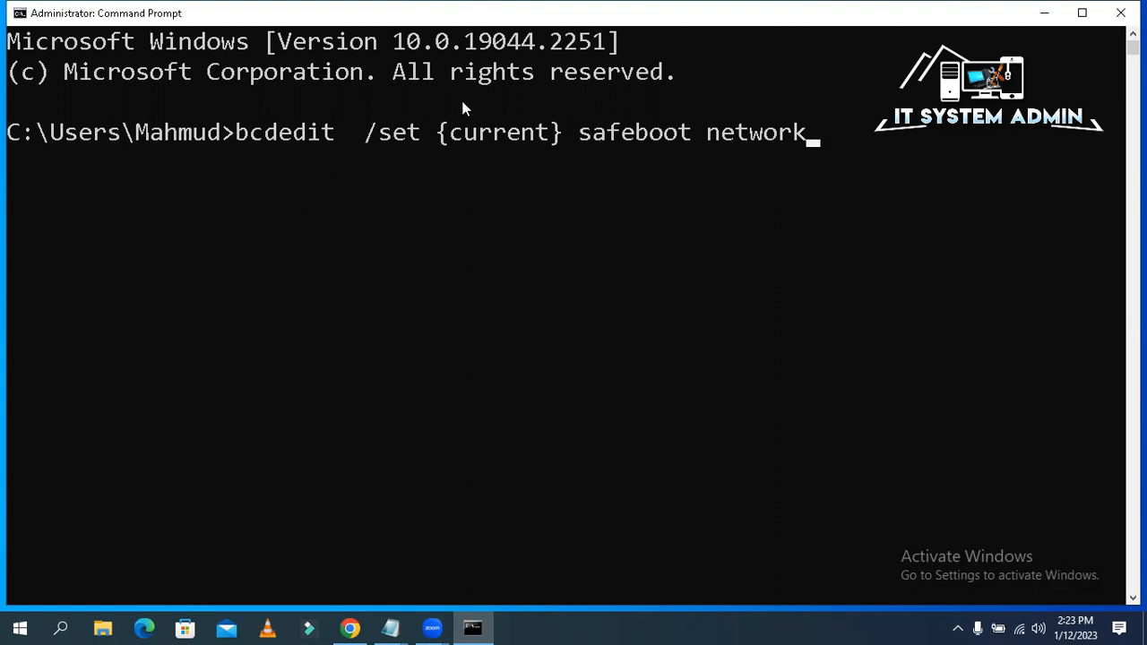
mouse_move(475, 151)
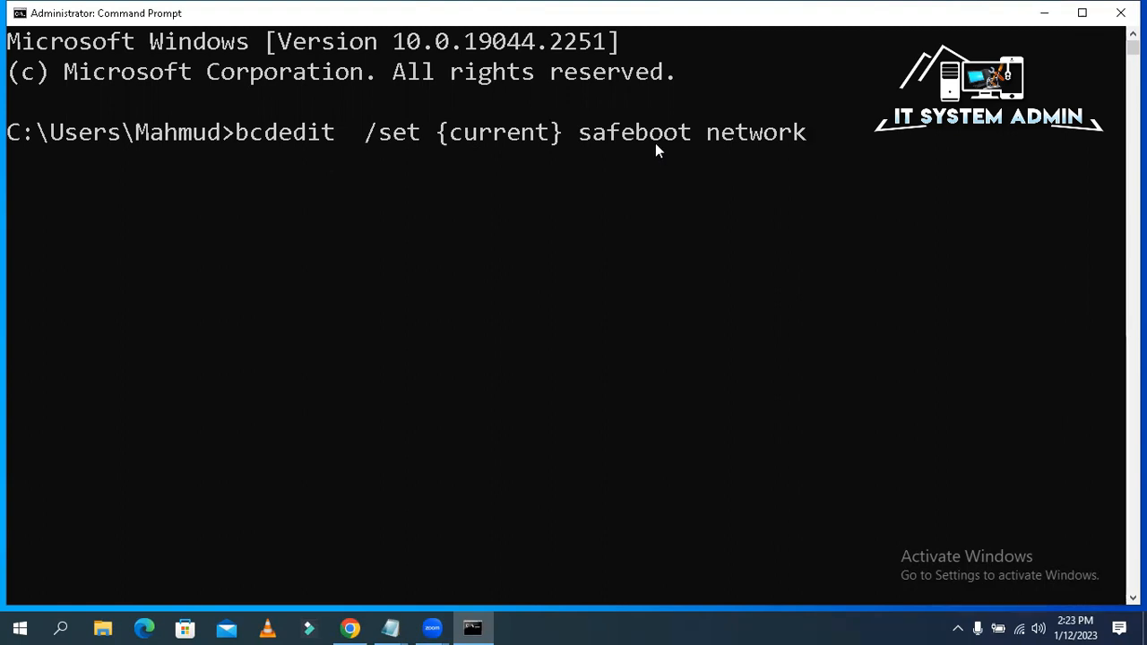
mouse_move(742, 150)
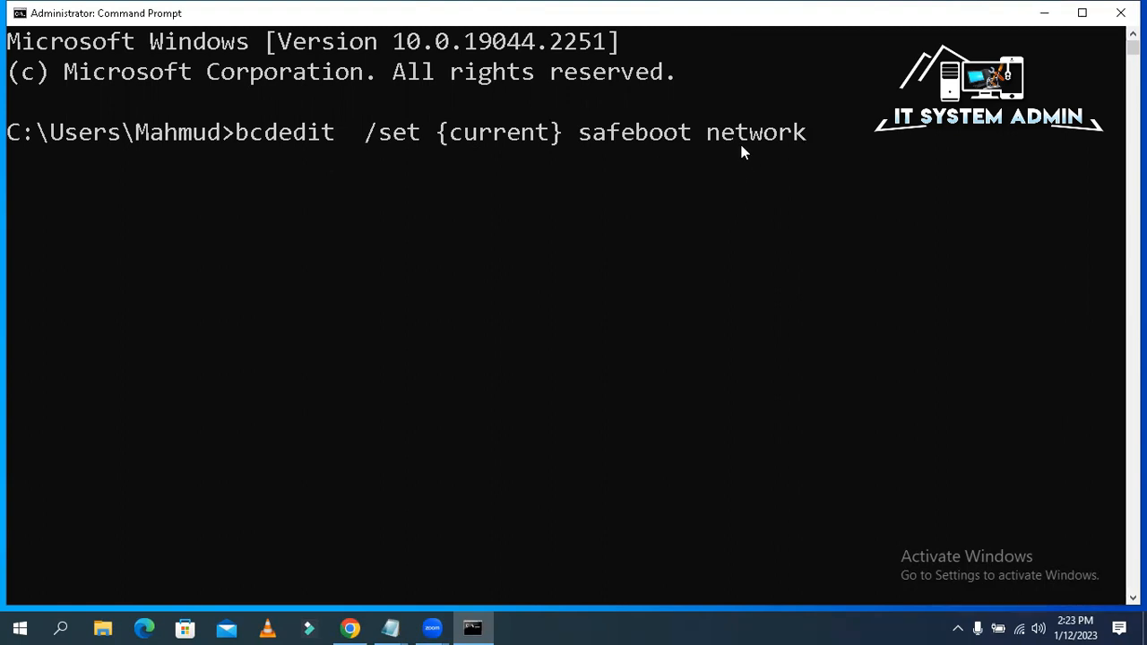
mouse_move(751, 154)
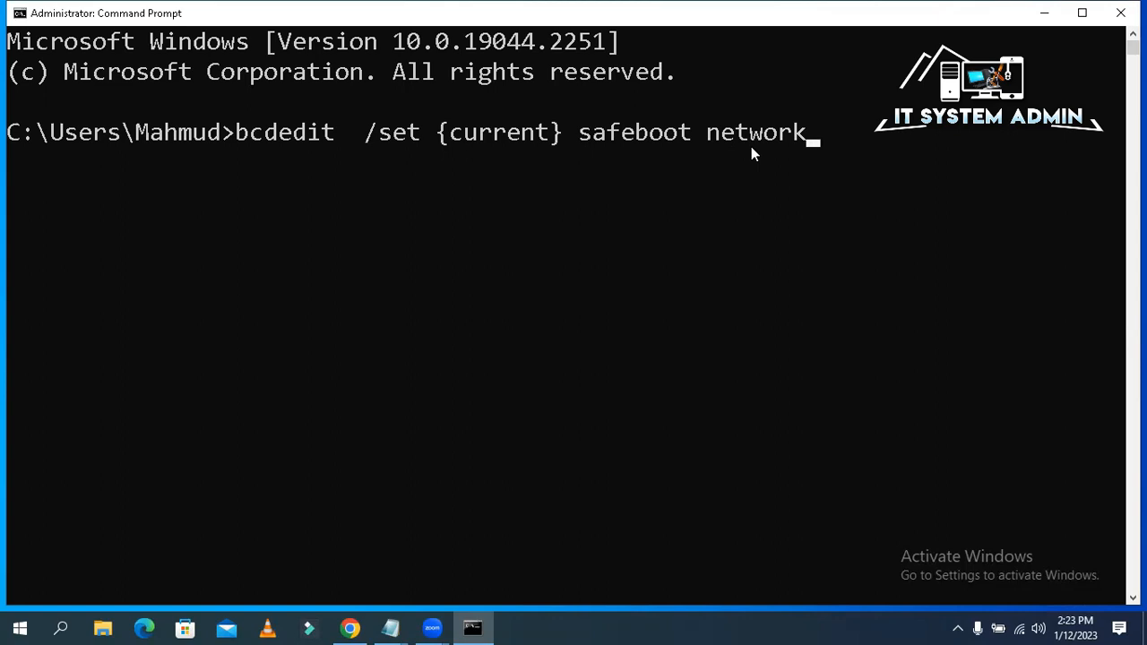
- Run the safe boot with networking command, then type 'shutdown /r'
key("enter")
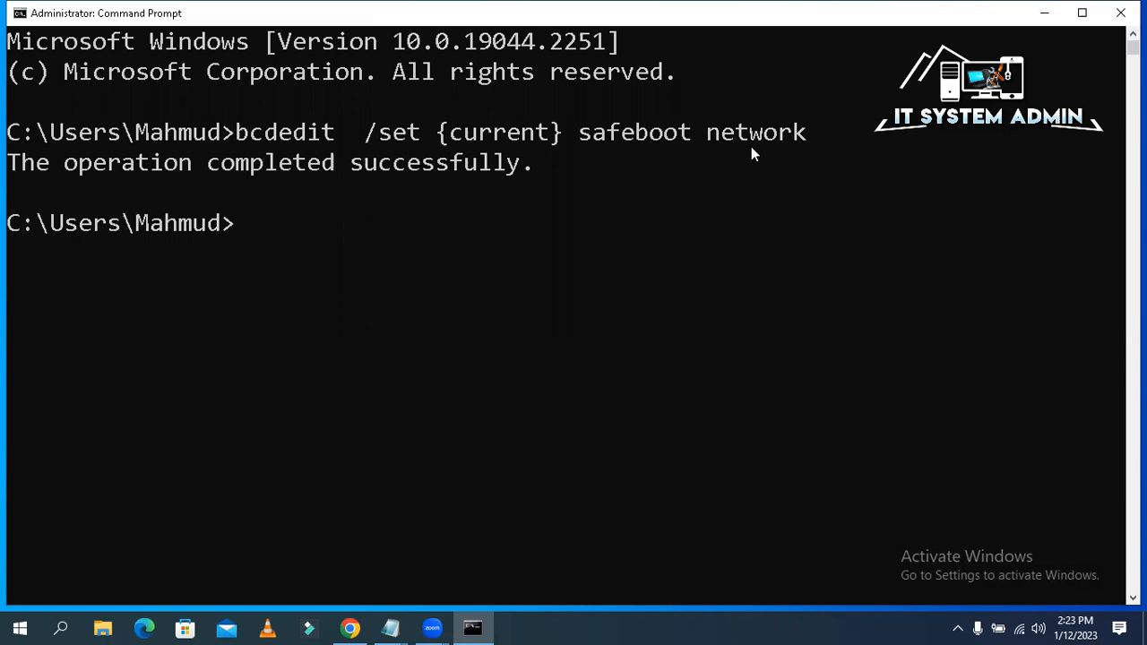
type("shut")
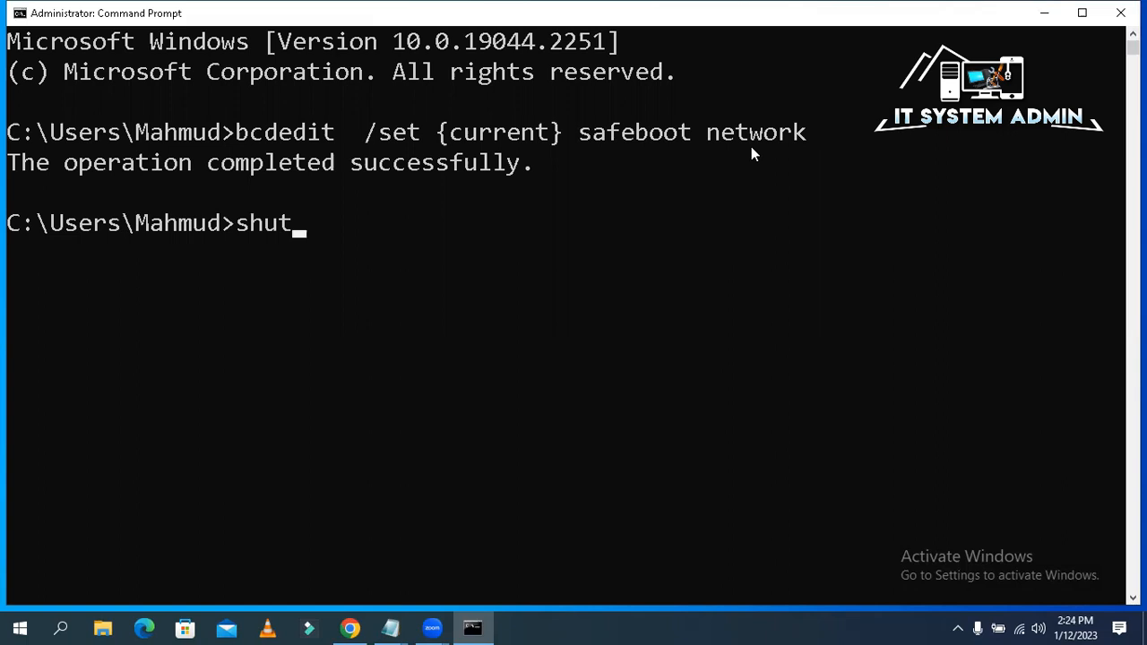
type("dow")
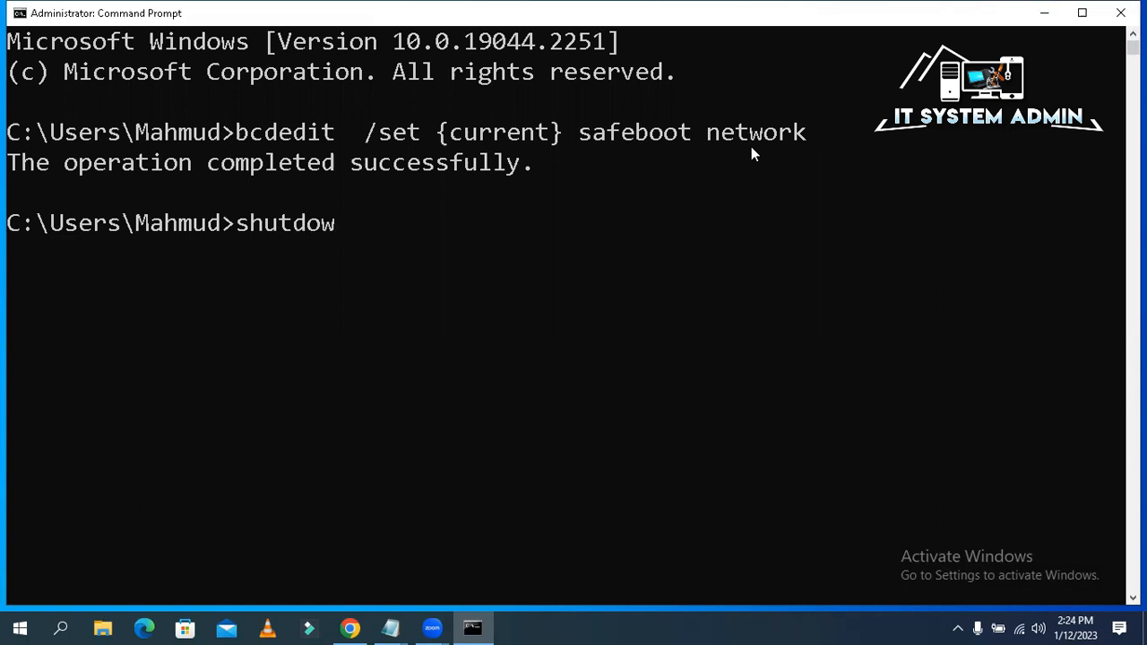
type("n")
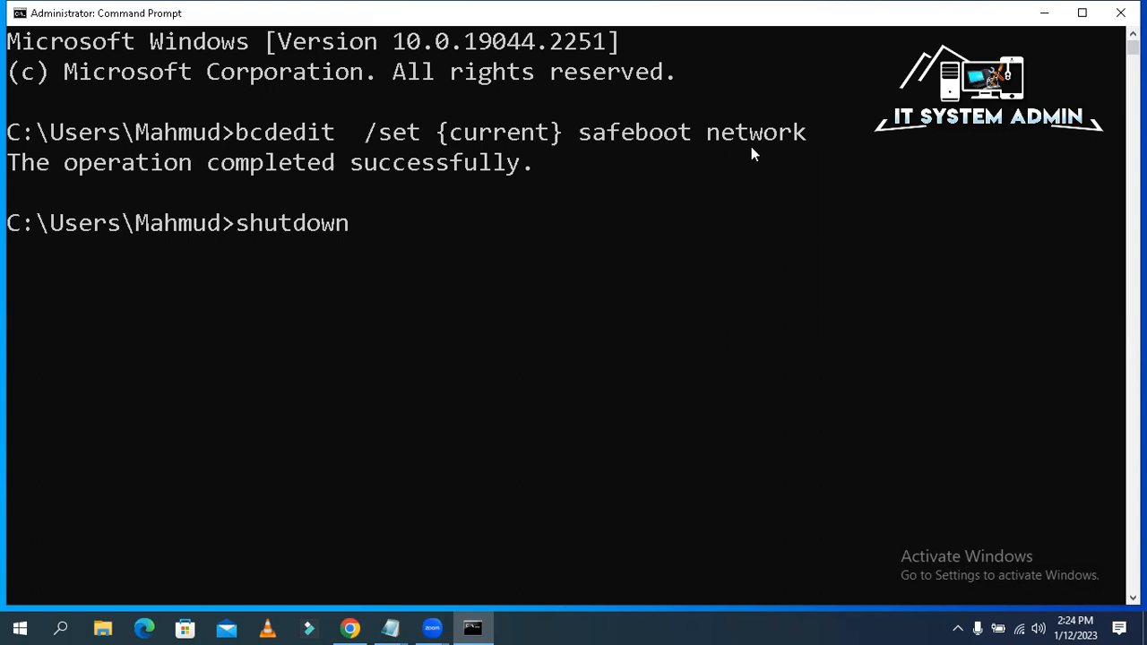
type("/")
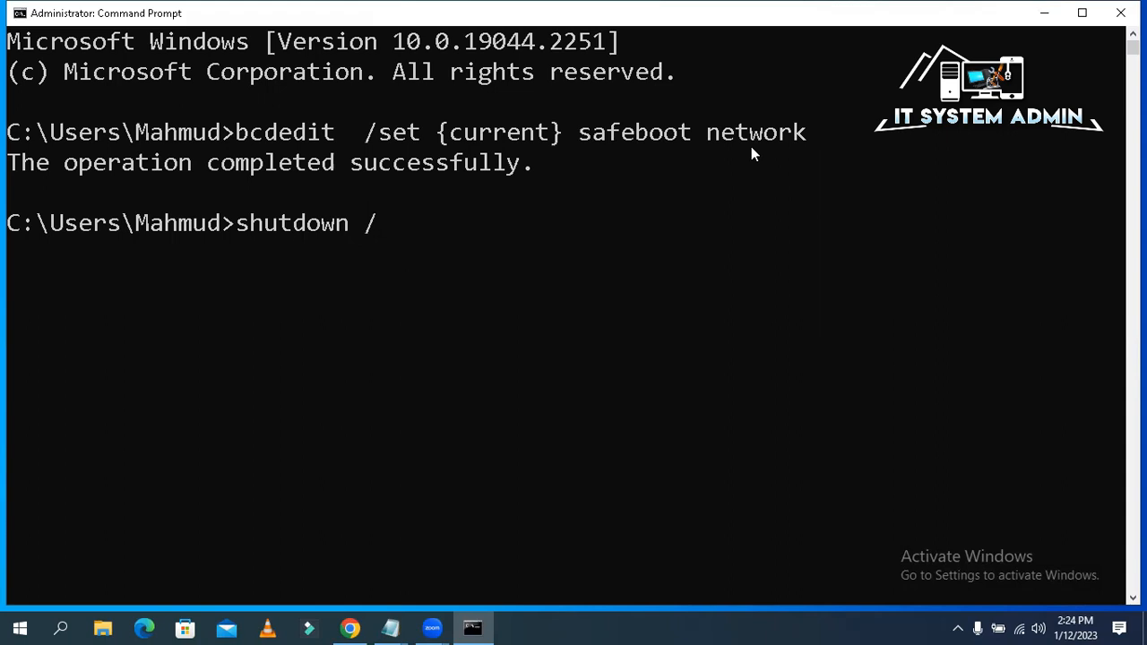
type("r")
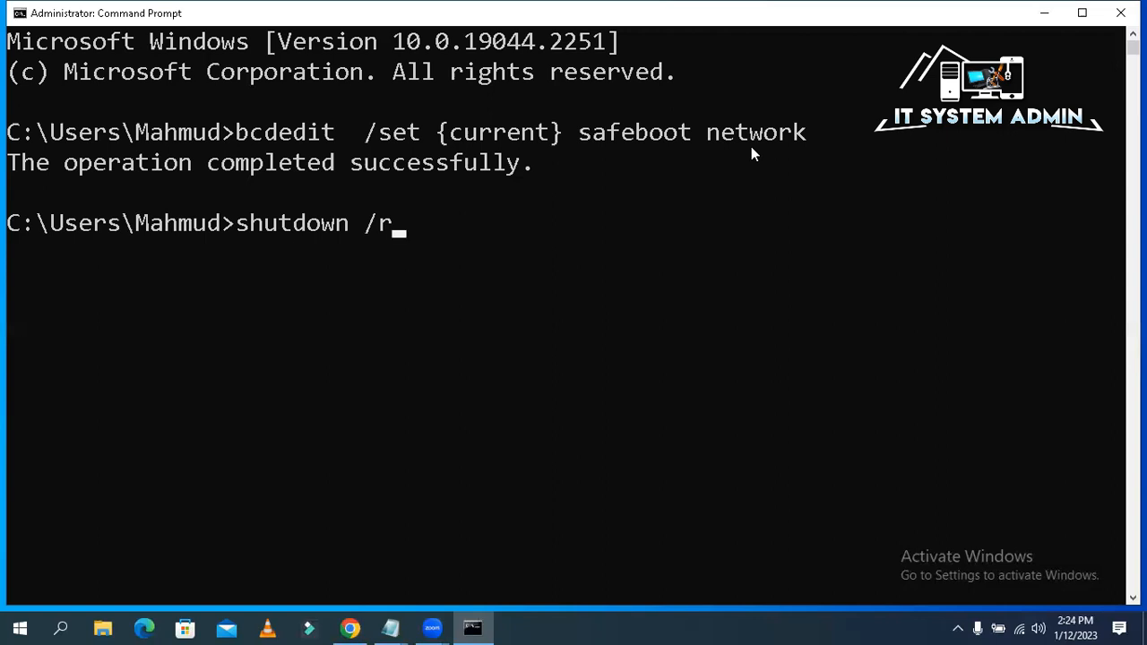
mouse_move(739, 200)
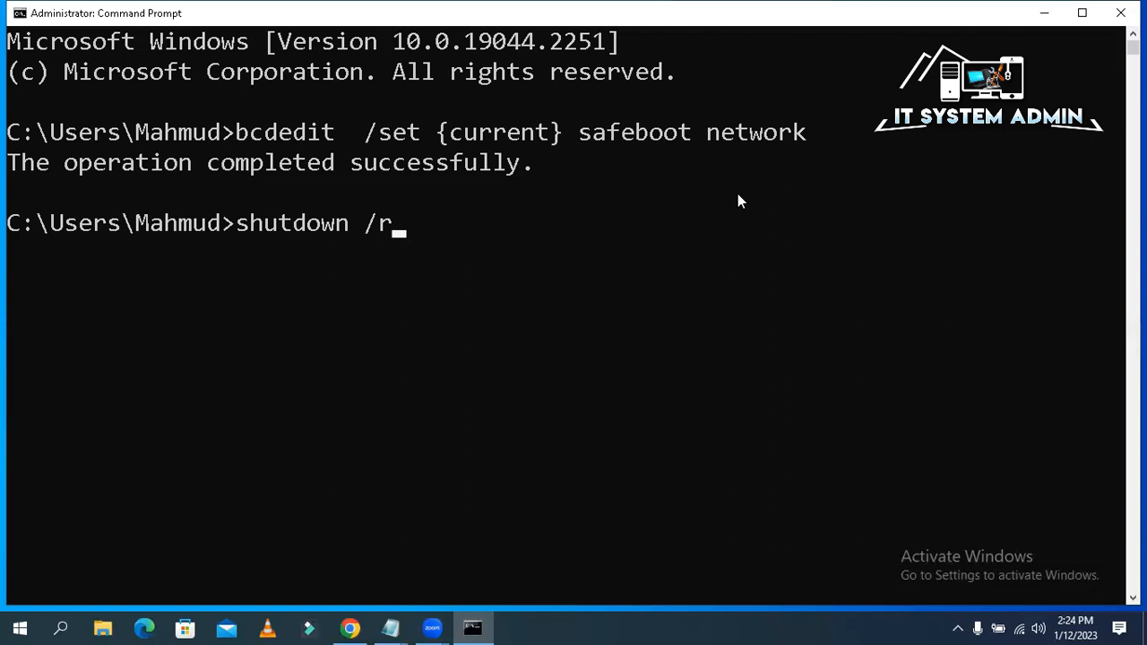
mouse_move(880, 213)
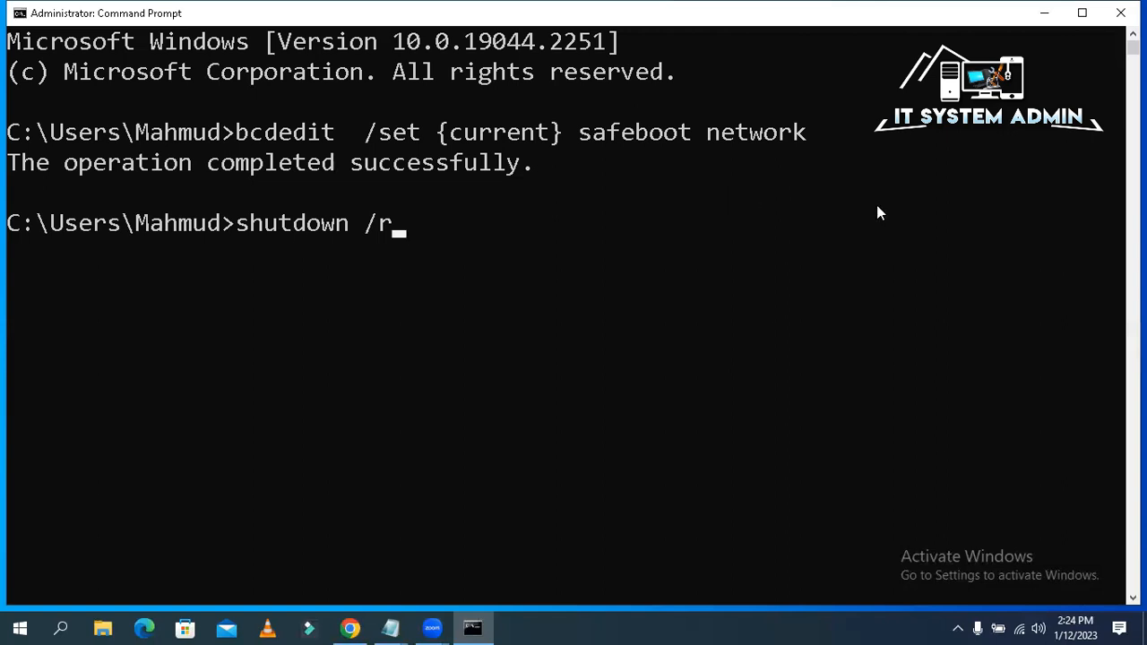
mouse_move(998, 125)
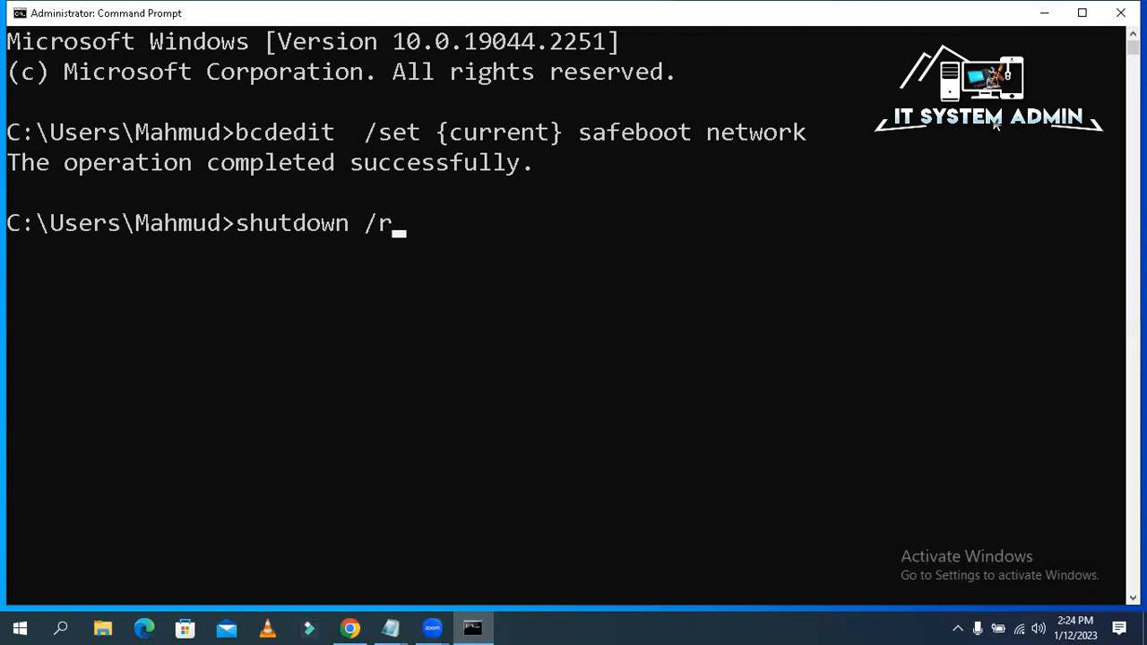
mouse_move(1120, 12)
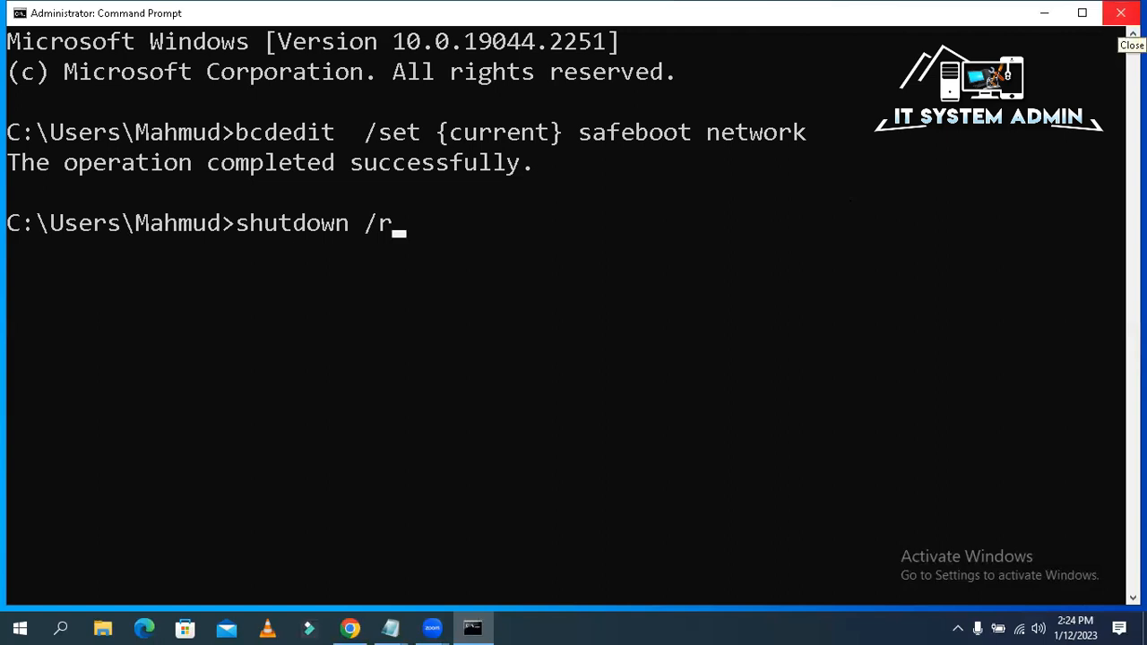